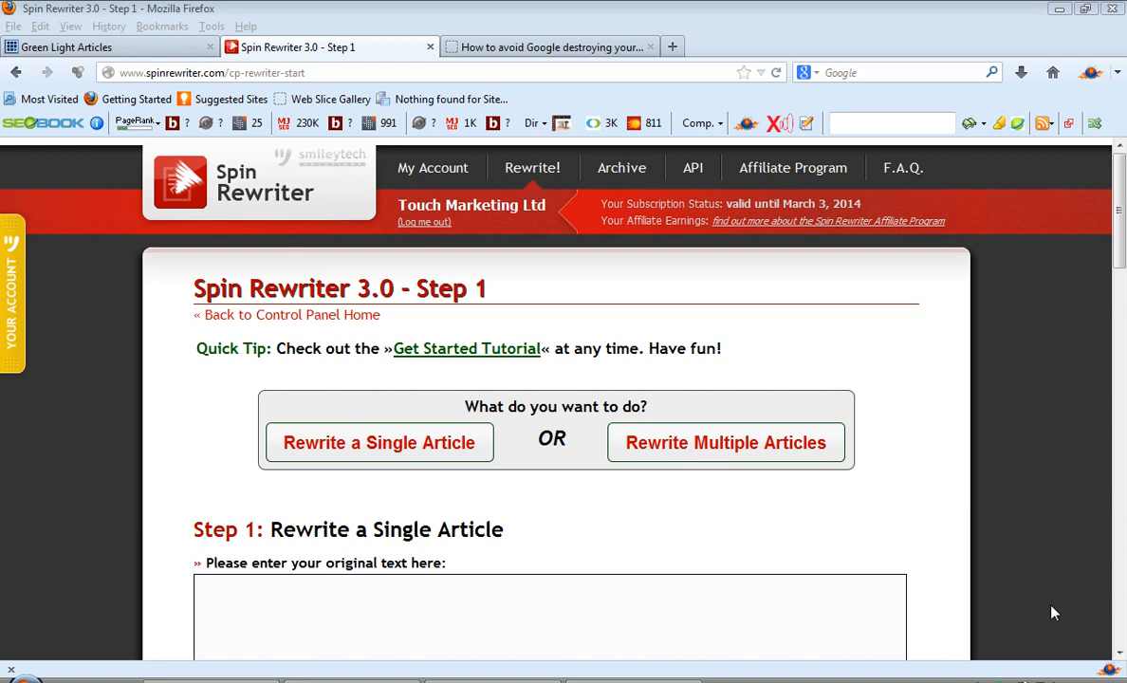
Step: Copy the highlighted blog article and paste it into the original-text box, about 207 words
scroll(down, 3)
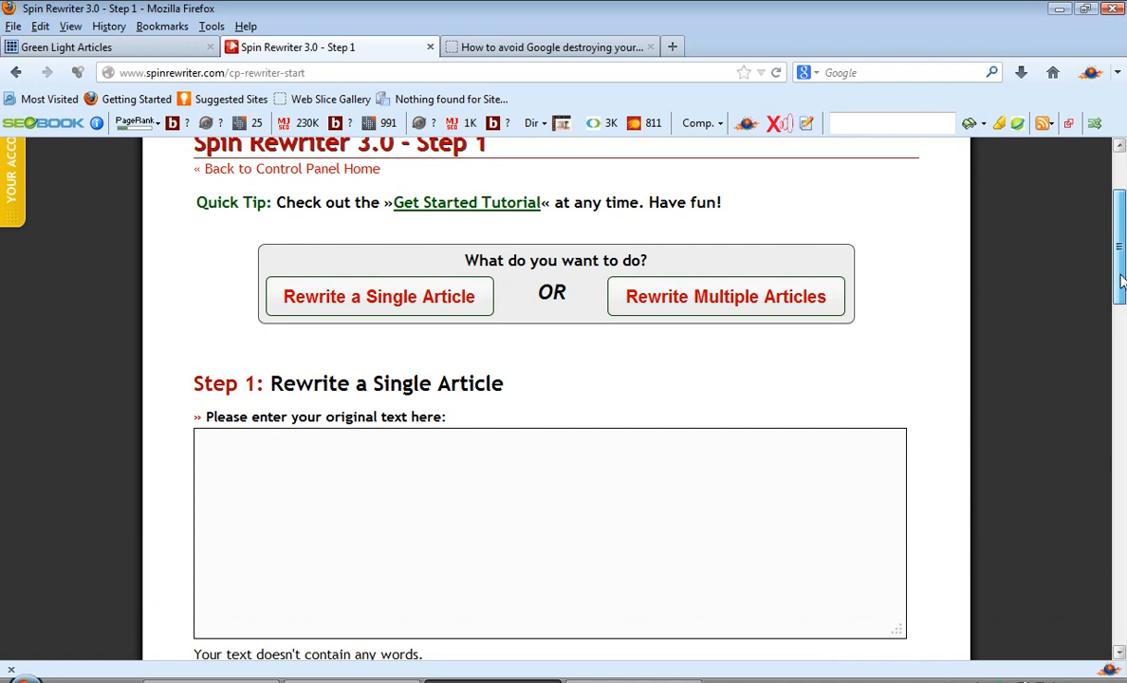
scroll(up, 3)
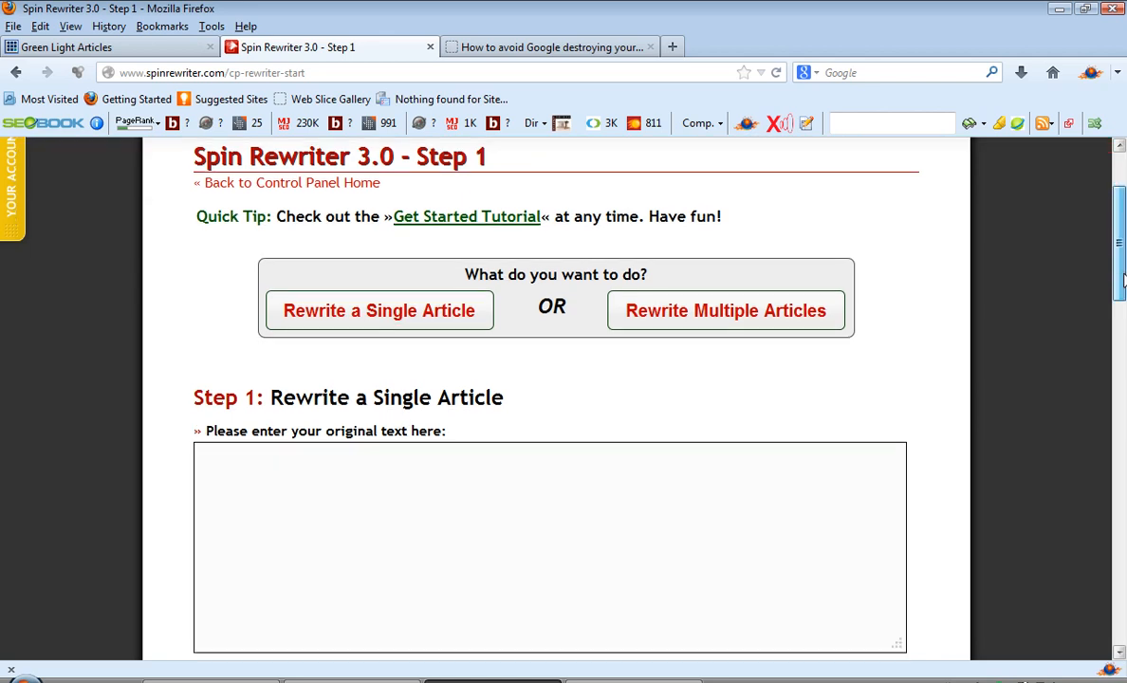
click(548, 46)
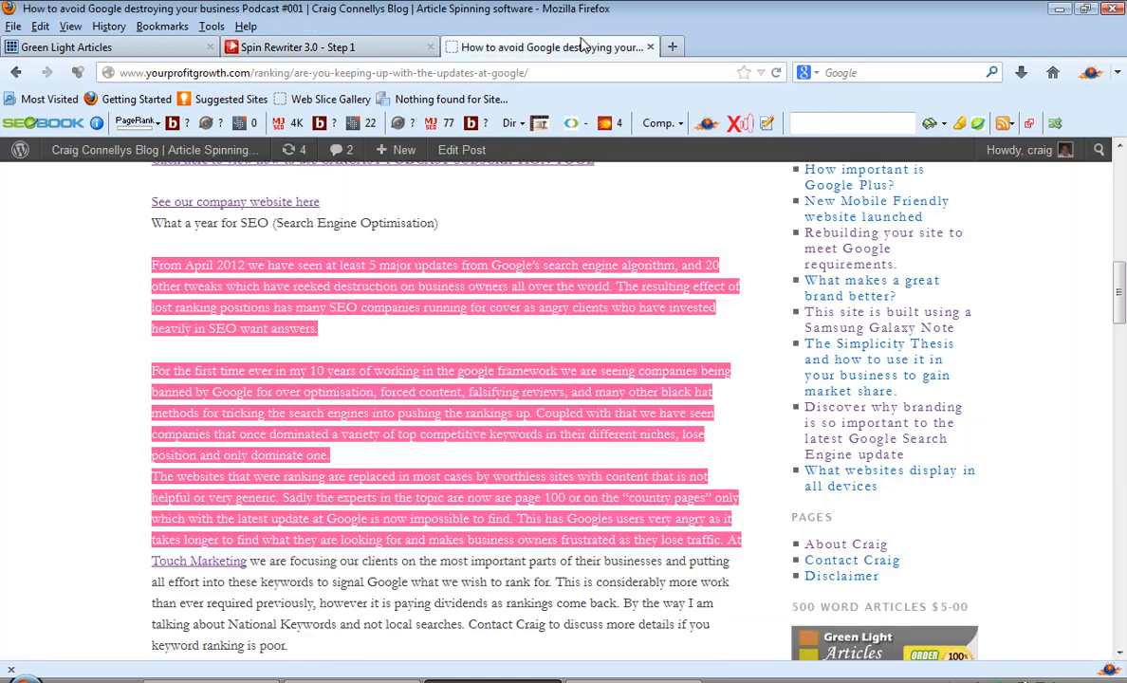
click(326, 45)
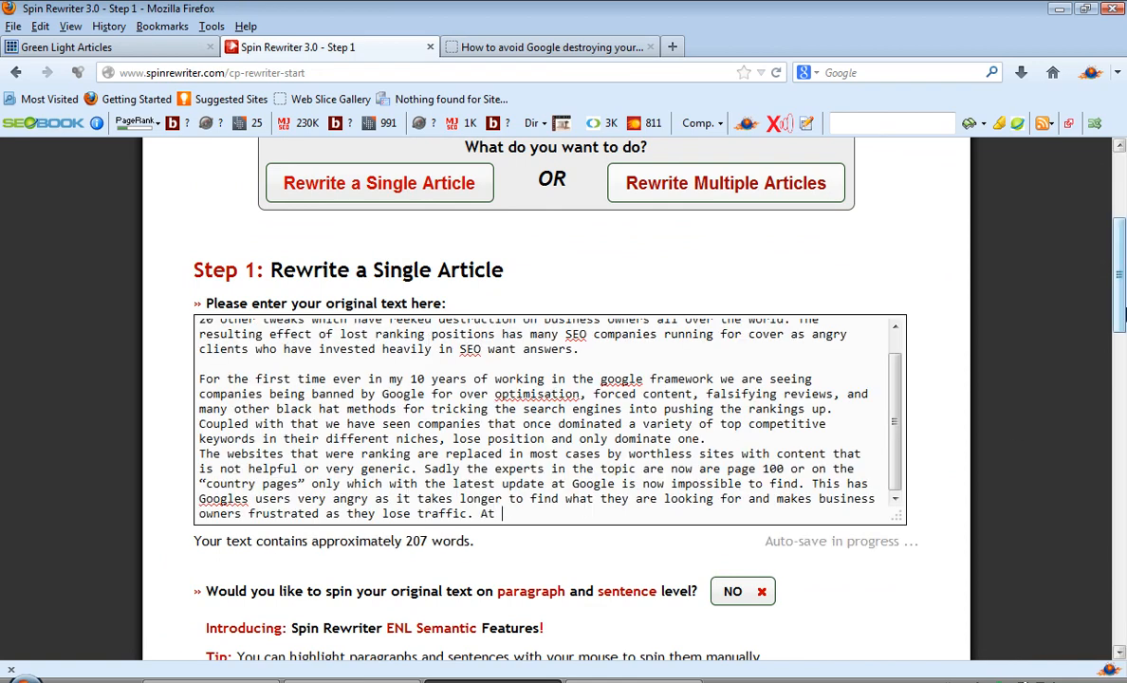
scroll(down, 3)
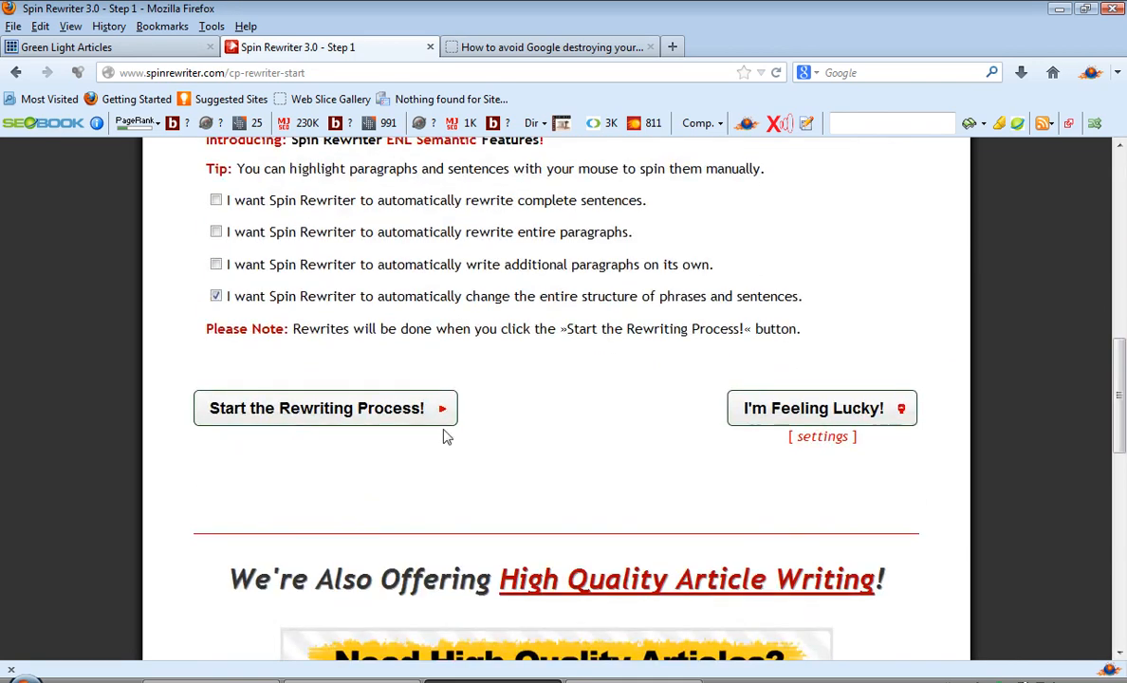
Step: Start the rewriting process to reach Step 2 with the article marked up for rewriting
click(324, 408)
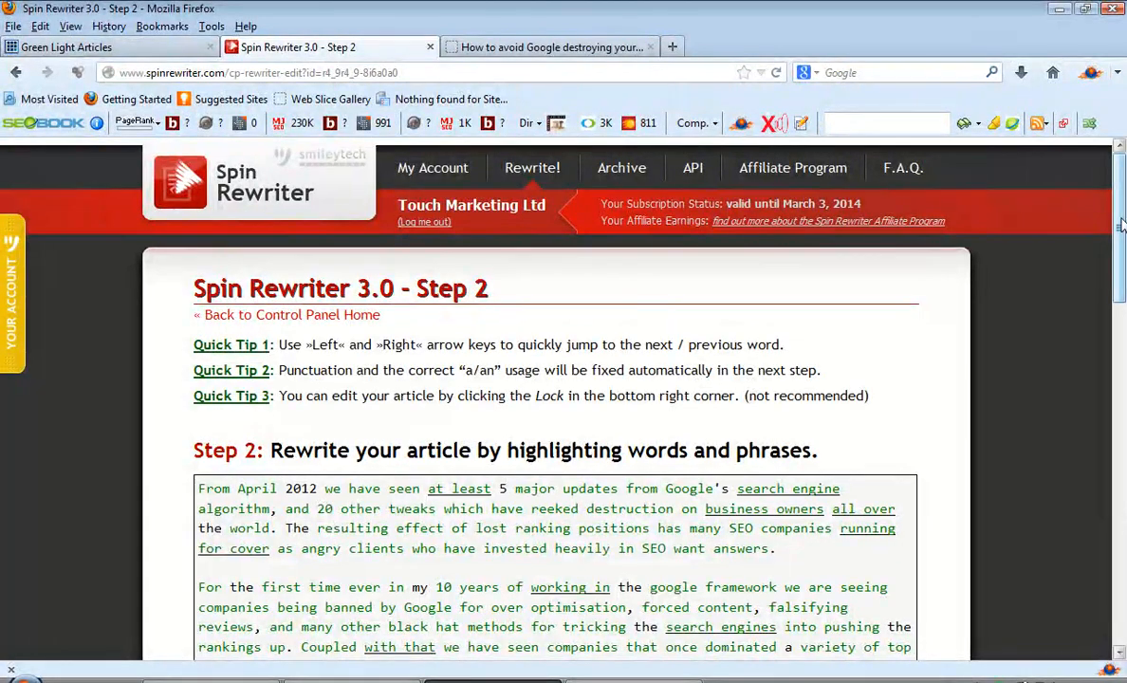
Step: Inspect a word's synonyms, then bring up the One-Click Rewrite settings panel
scroll(down, 3)
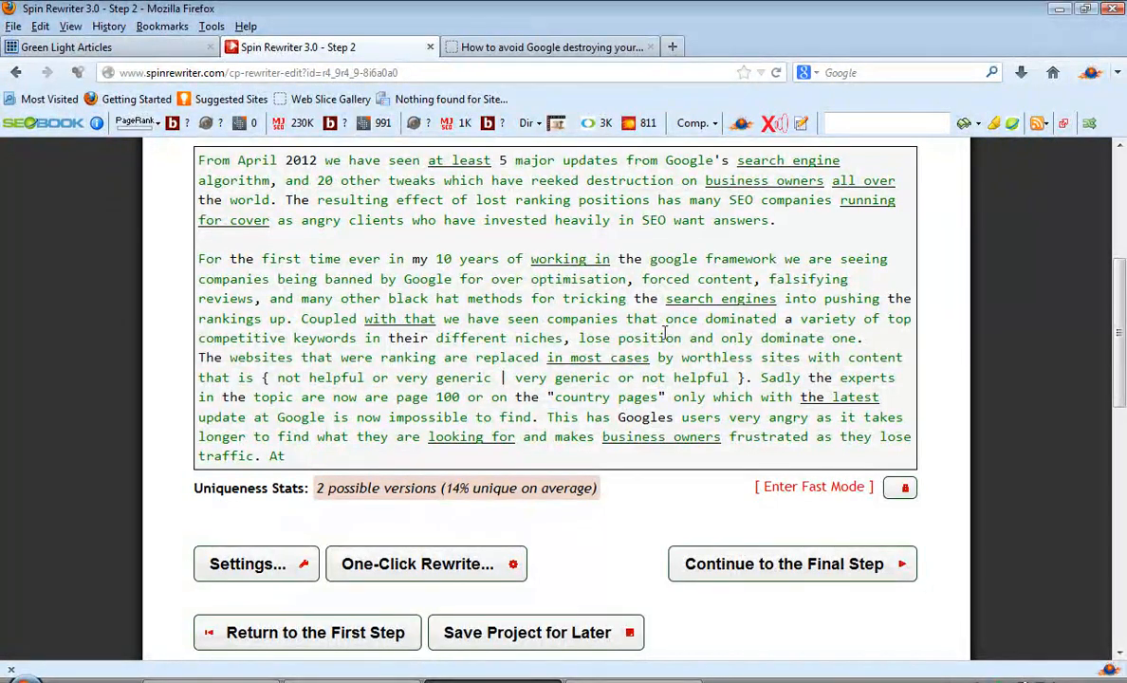
double_click(583, 319)
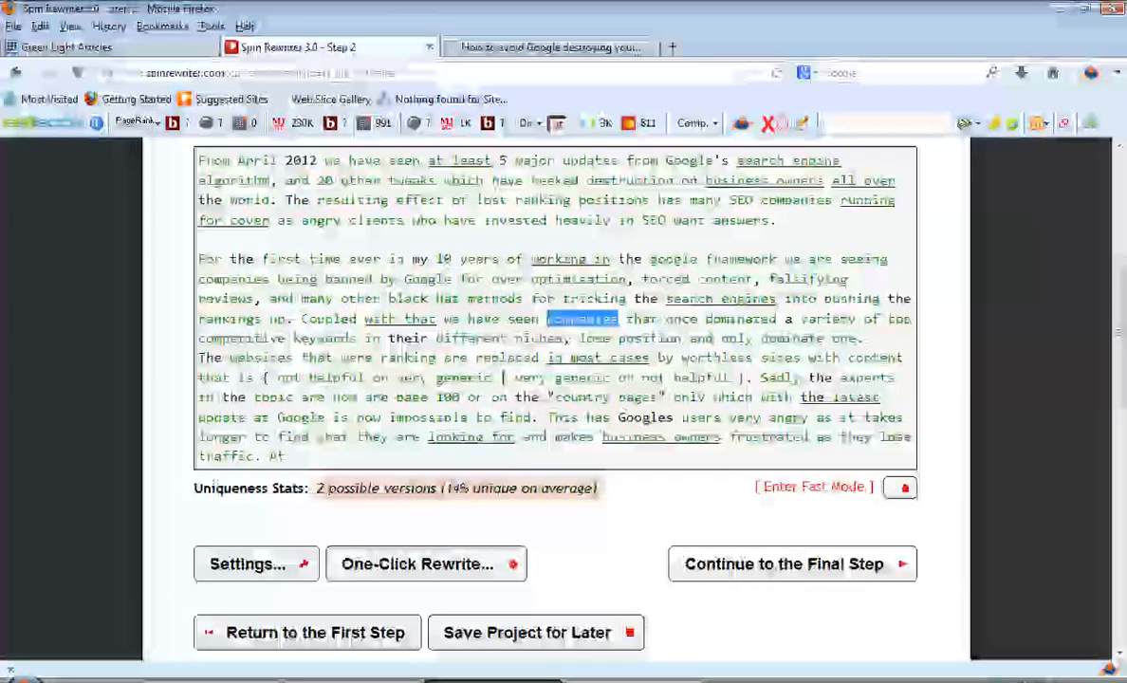
click(581, 319)
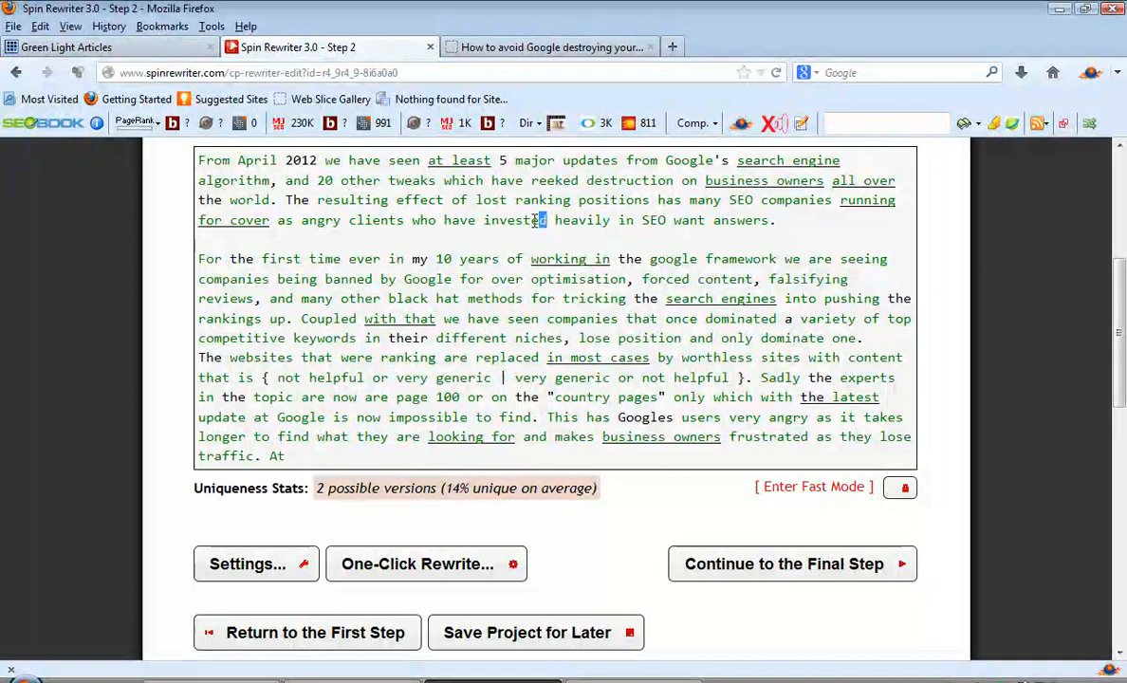
click(516, 220)
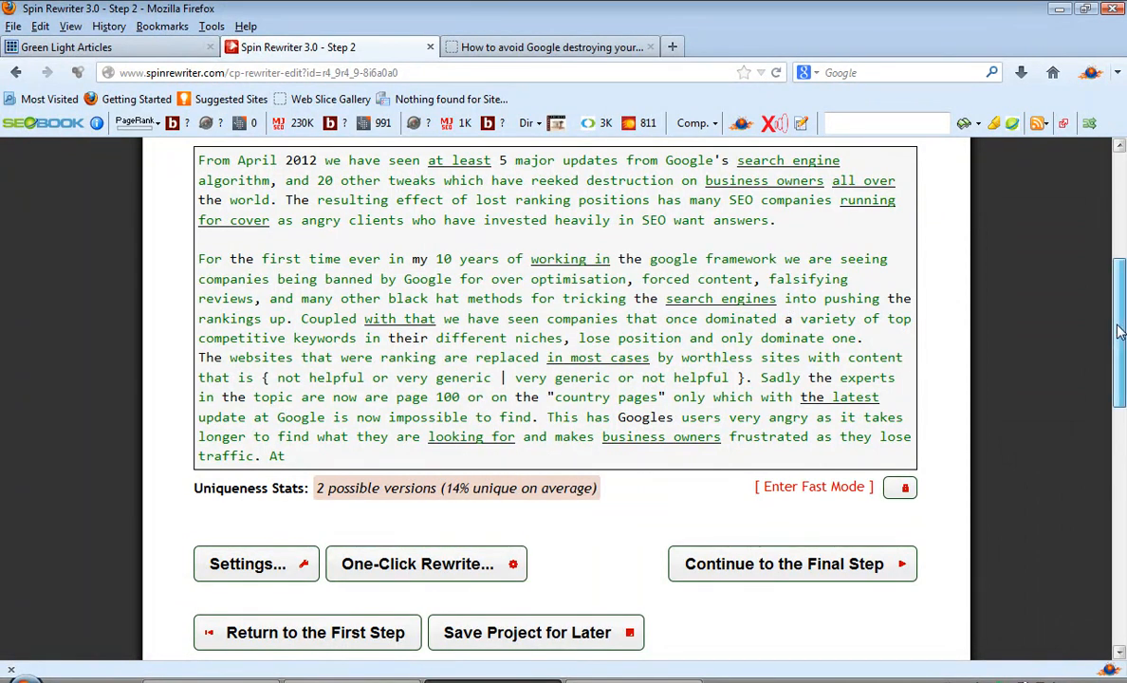
scroll(up, 3)
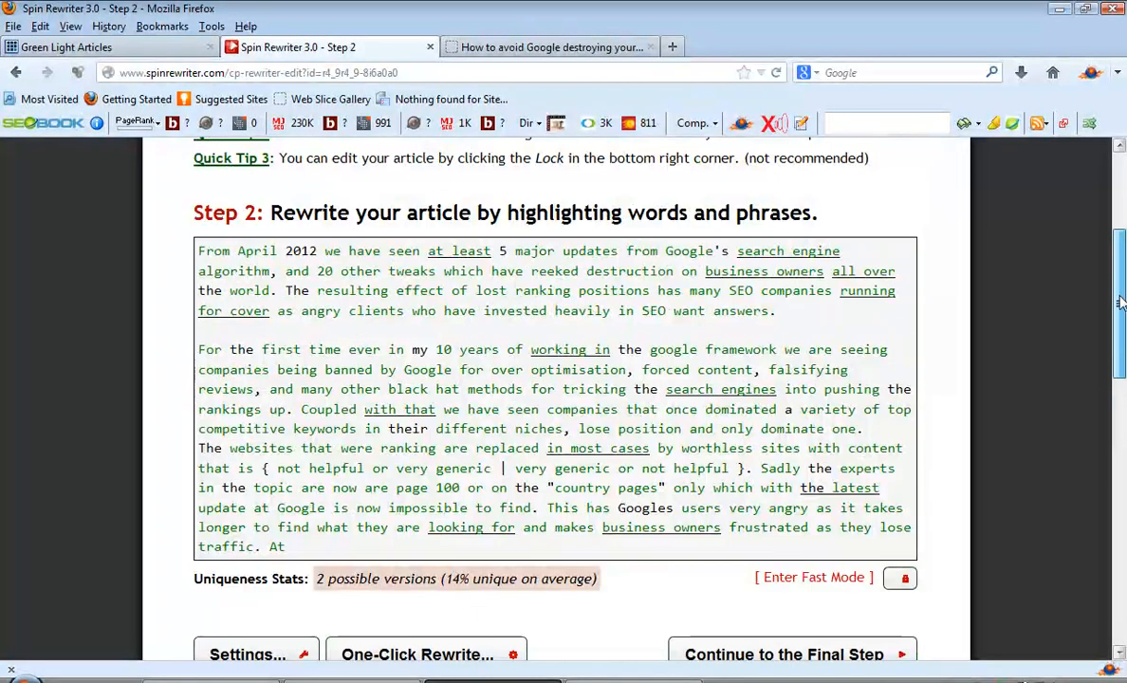
scroll(down, 3)
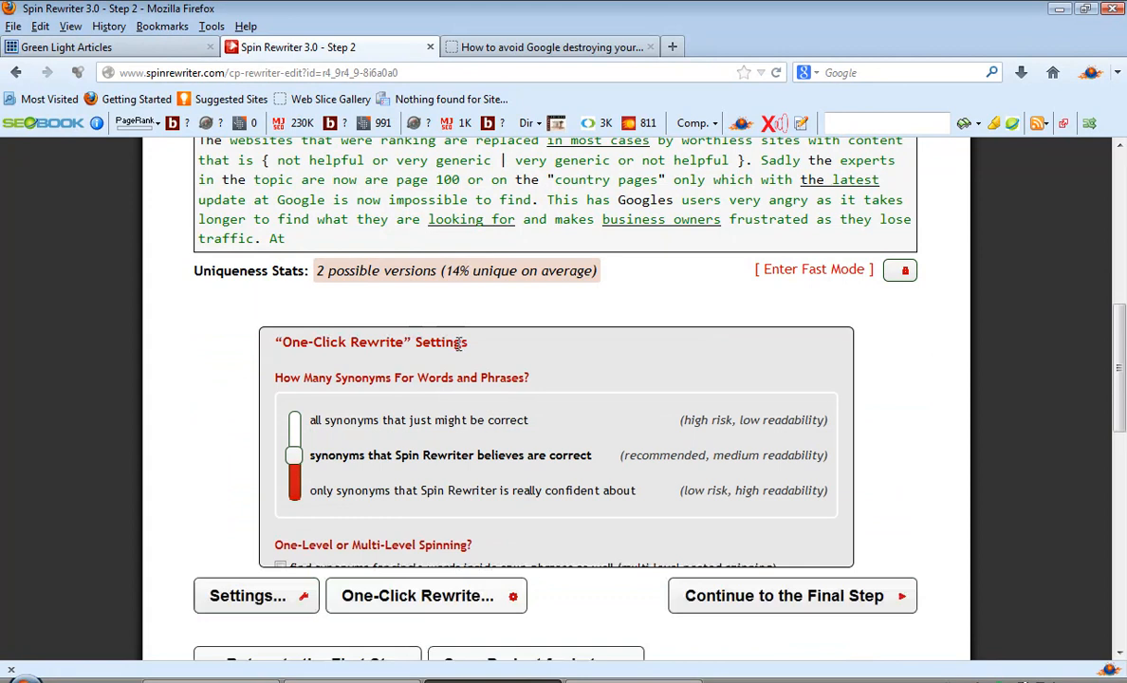
Step: Add Google beside SEO as a protected keyword and start the one-click rewrite
scroll(down, 3)
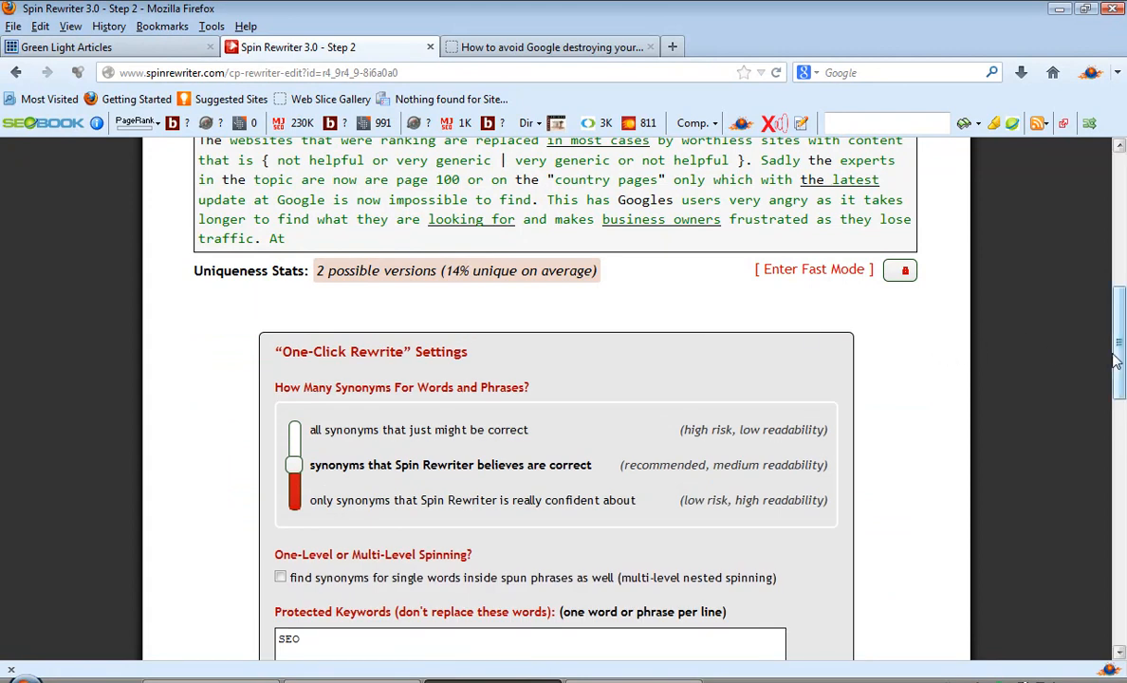
scroll(down, 3)
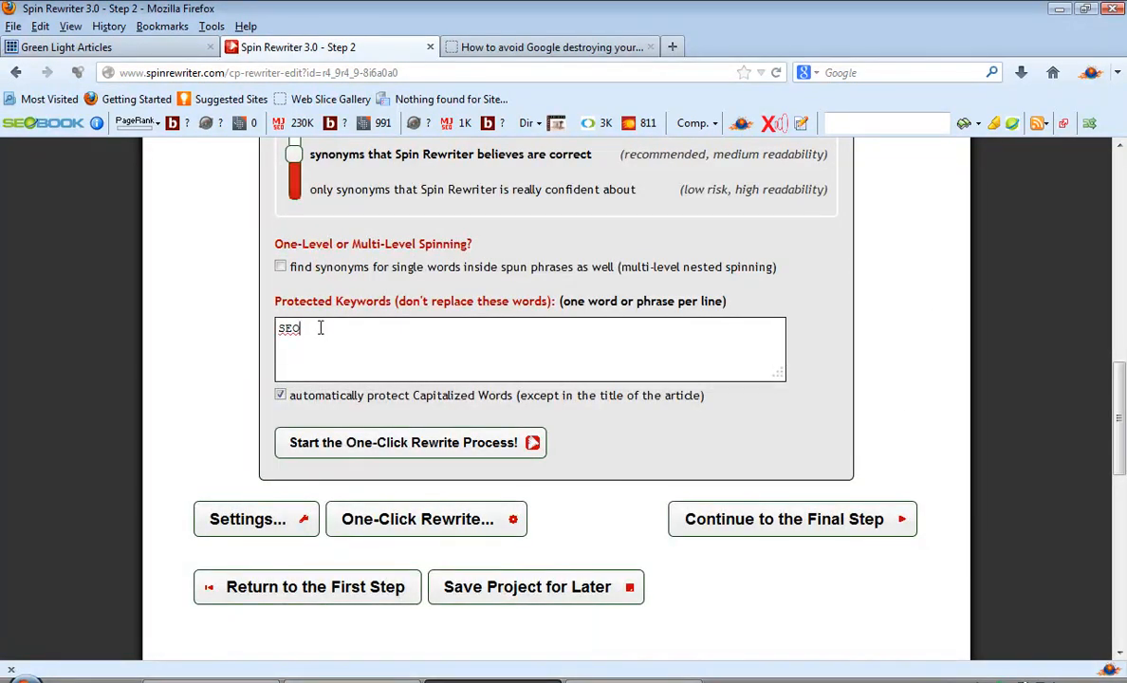
key(Return)
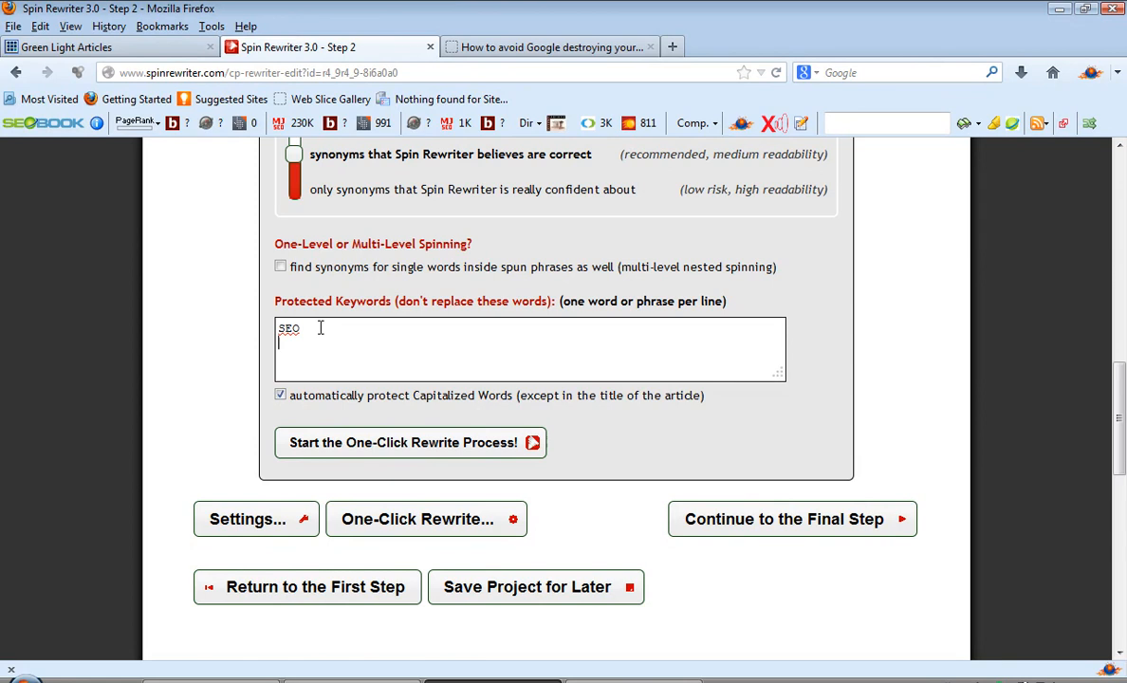
text(Google)
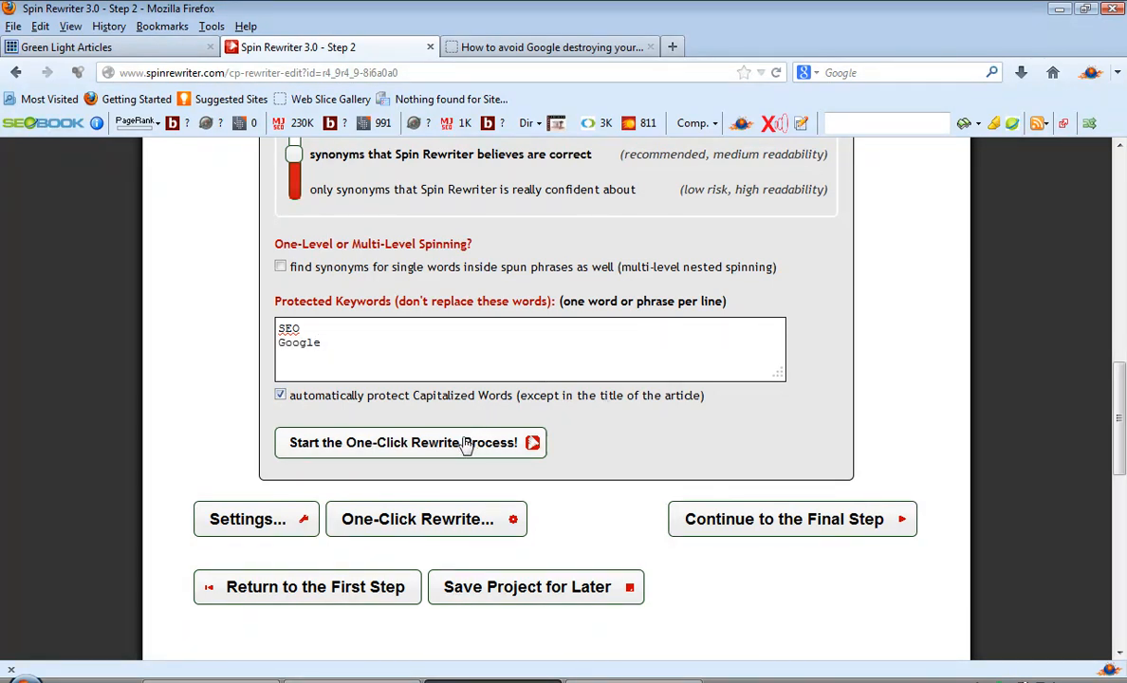
click(410, 442)
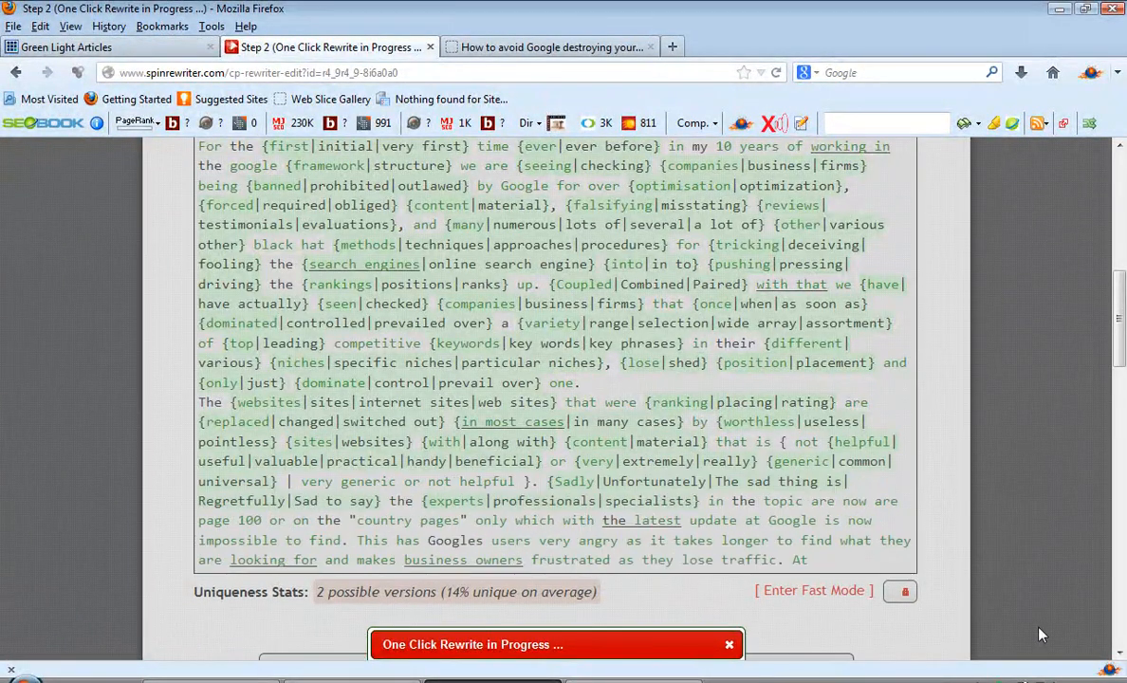
Step: Let the rewrite finish at 99% unique and continue to the final step
scroll(down, 3)
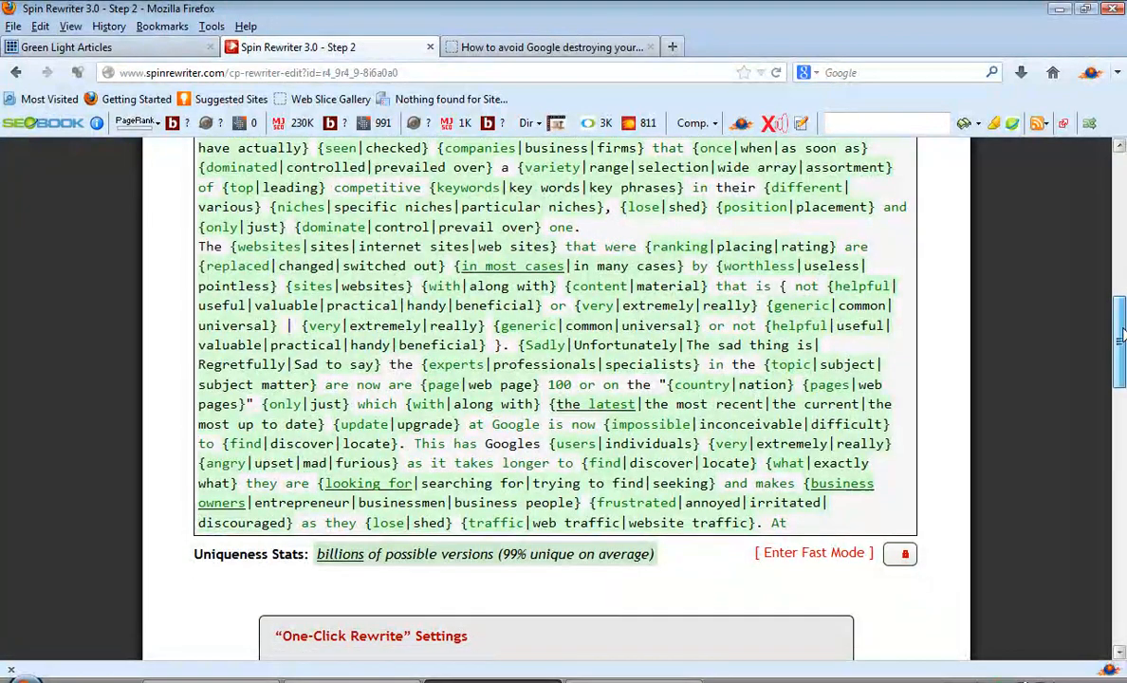
scroll(down, 3)
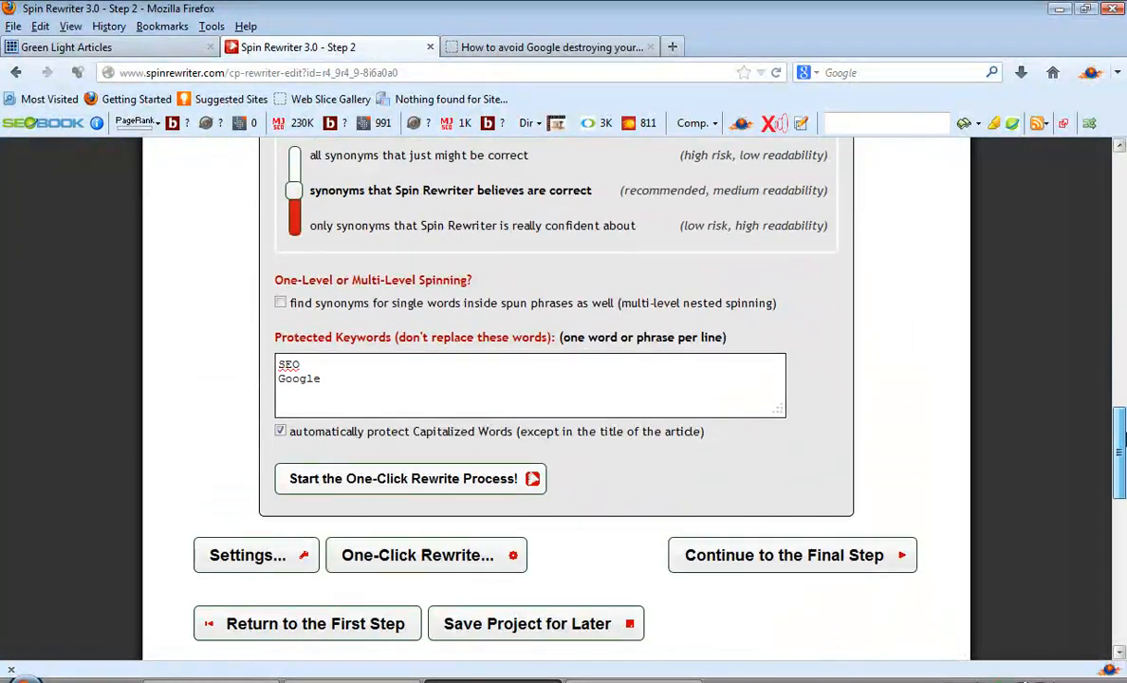
scroll(down, 3)
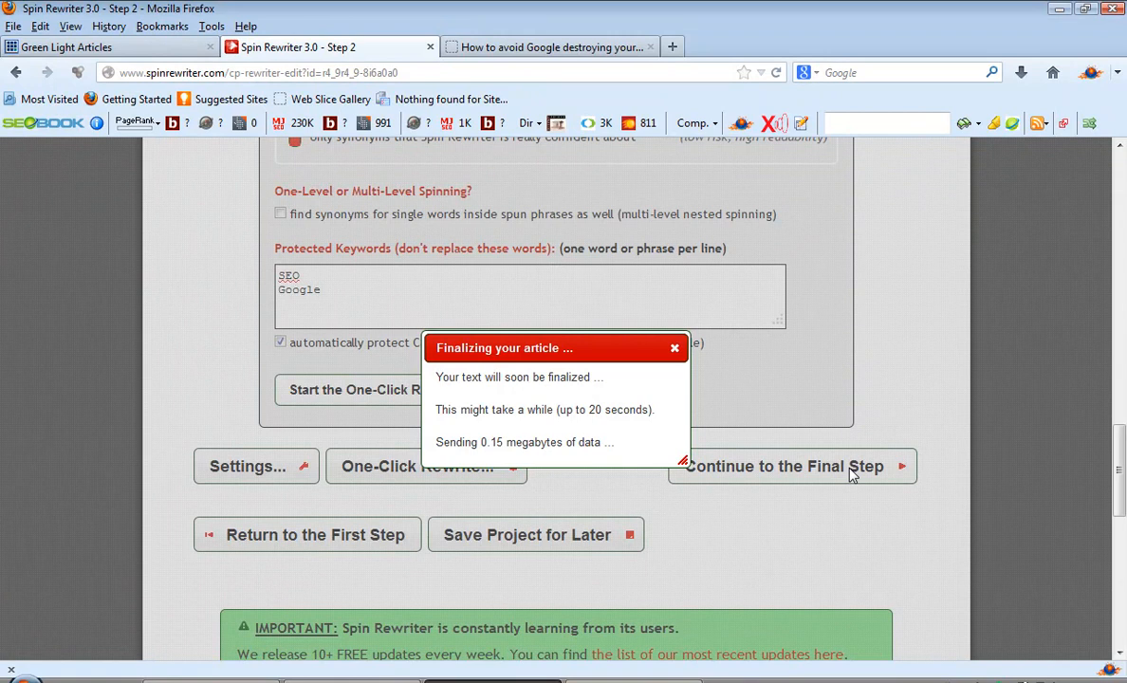
Step: Finalize the spun article so it is saved to the archive and Step 3 shows the spintax
click(781, 467)
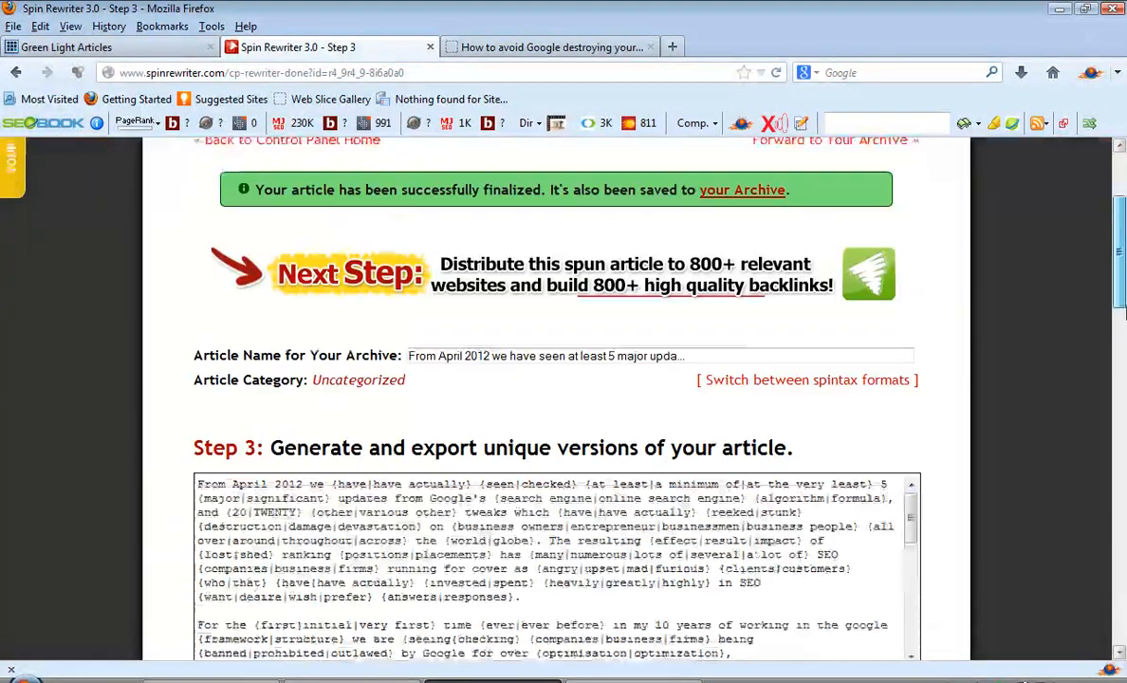
scroll(down, 3)
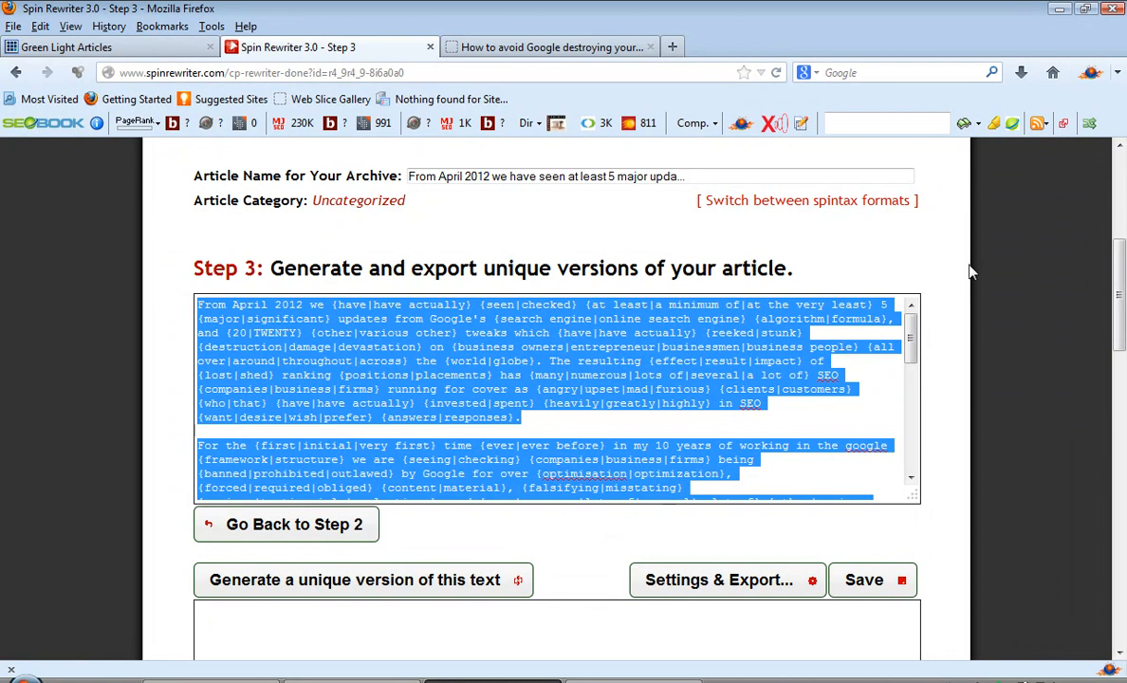
Step: Generate a unique version of the spun text, rated 92% unique, 220 words
scroll(down, 3)
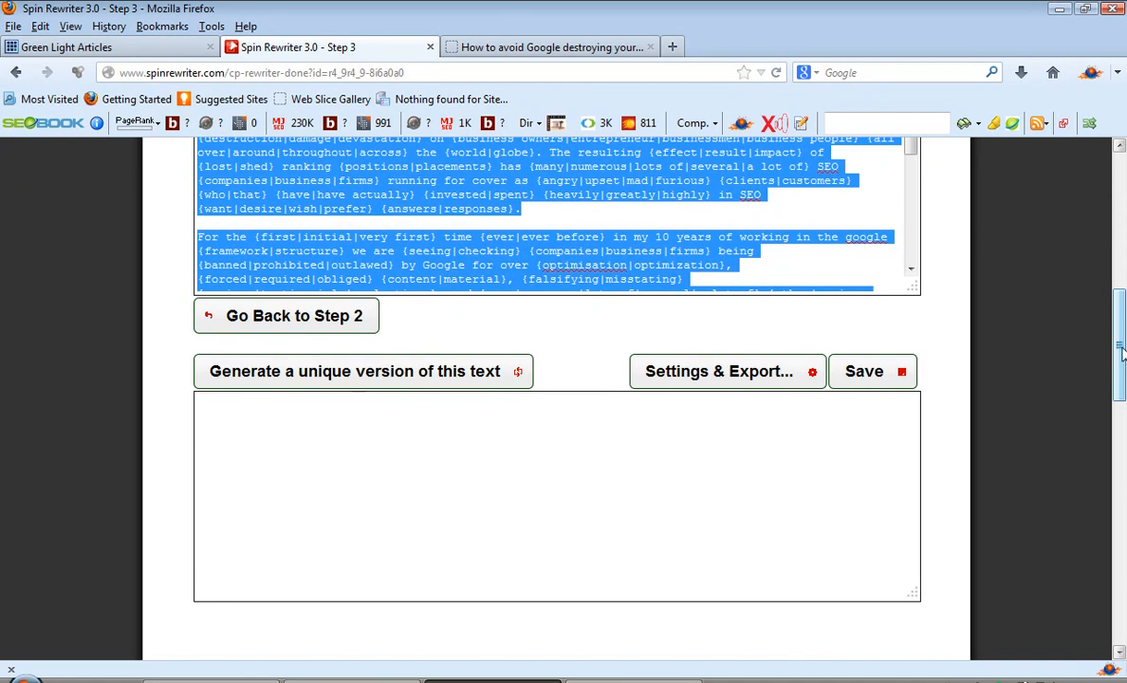
scroll(down, 3)
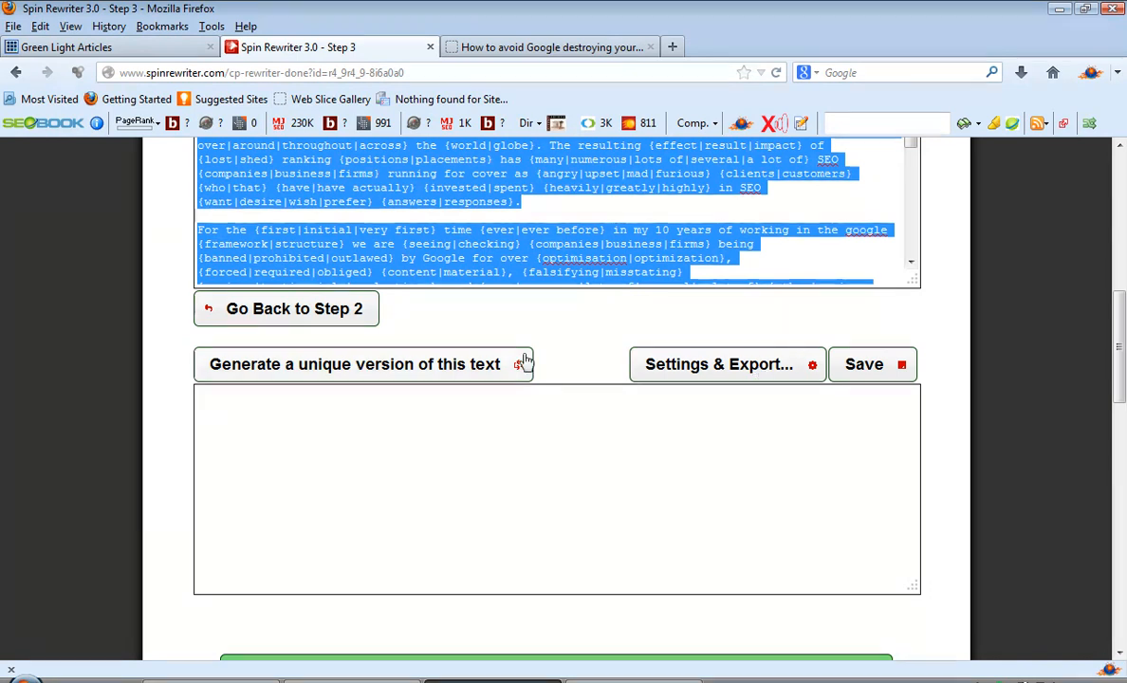
click(356, 364)
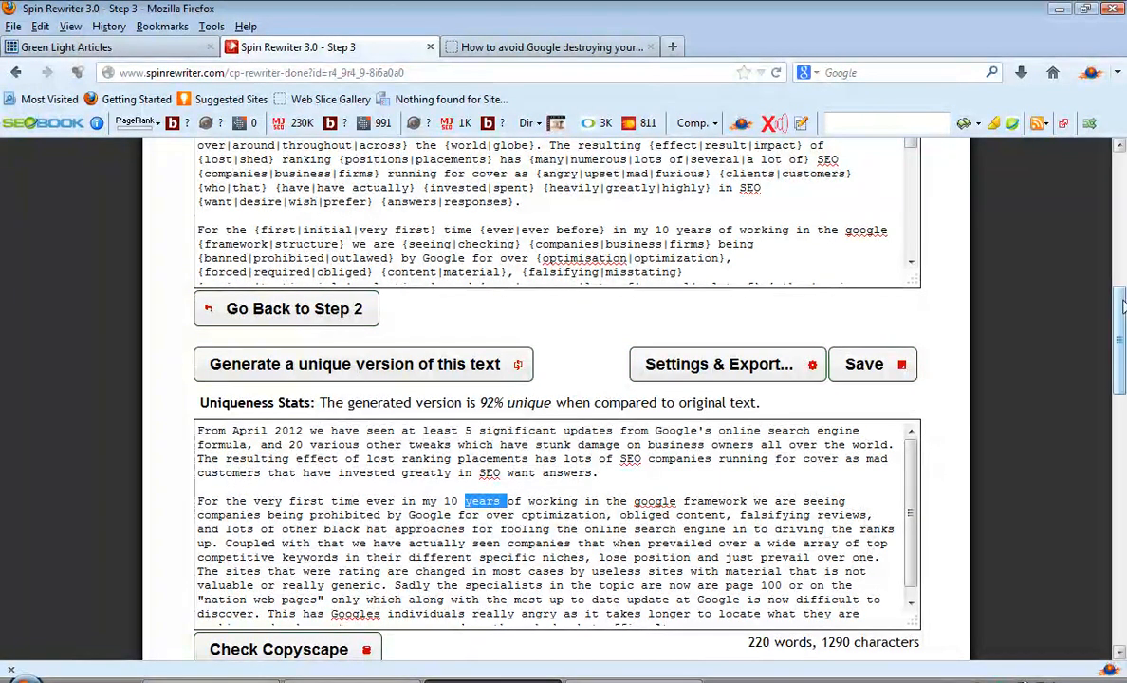
Step: Go to the Archive page, where the finished spun article is listed first
scroll(down, 3)
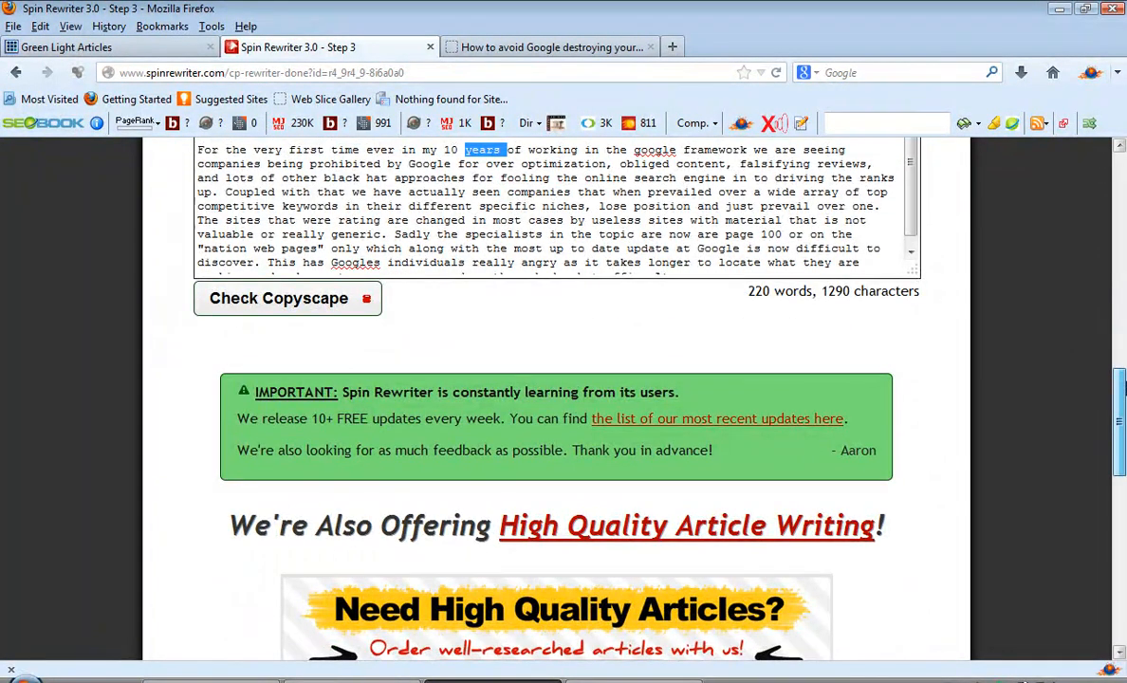
scroll(down, 3)
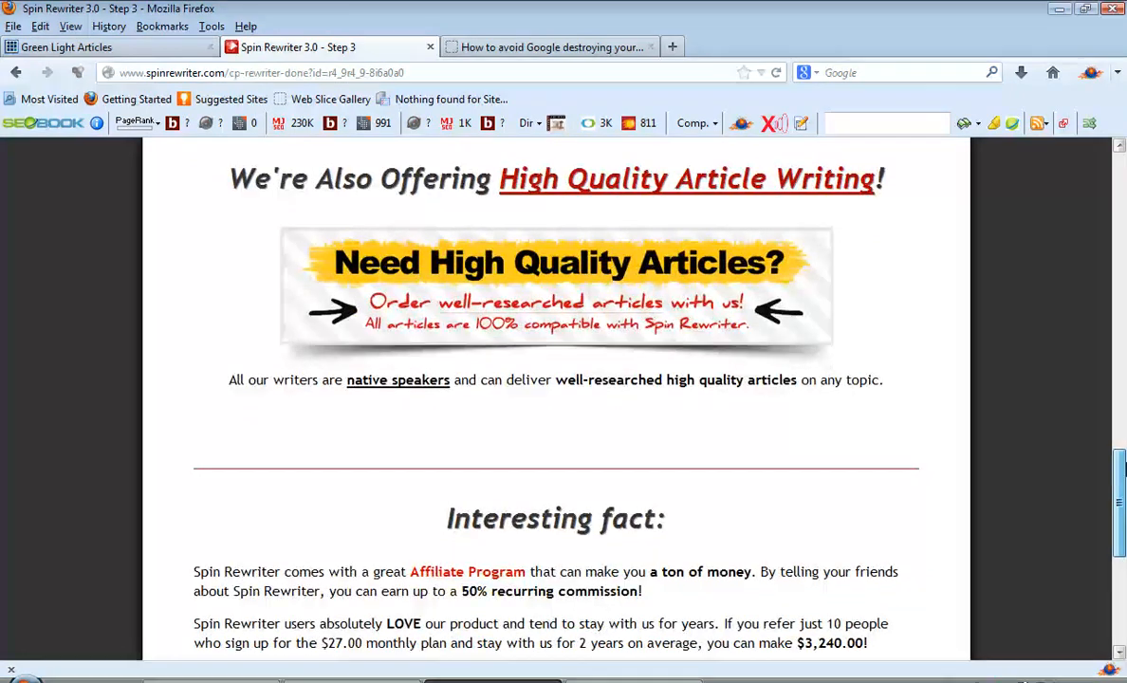
scroll(up, 3)
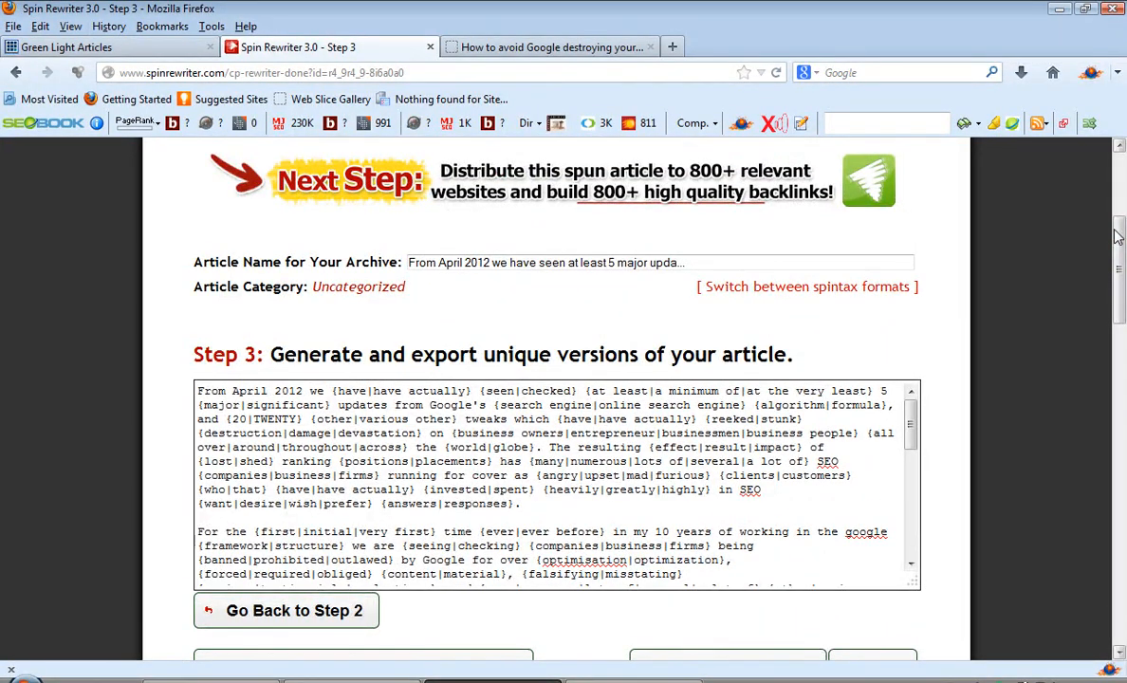
scroll(up, 3)
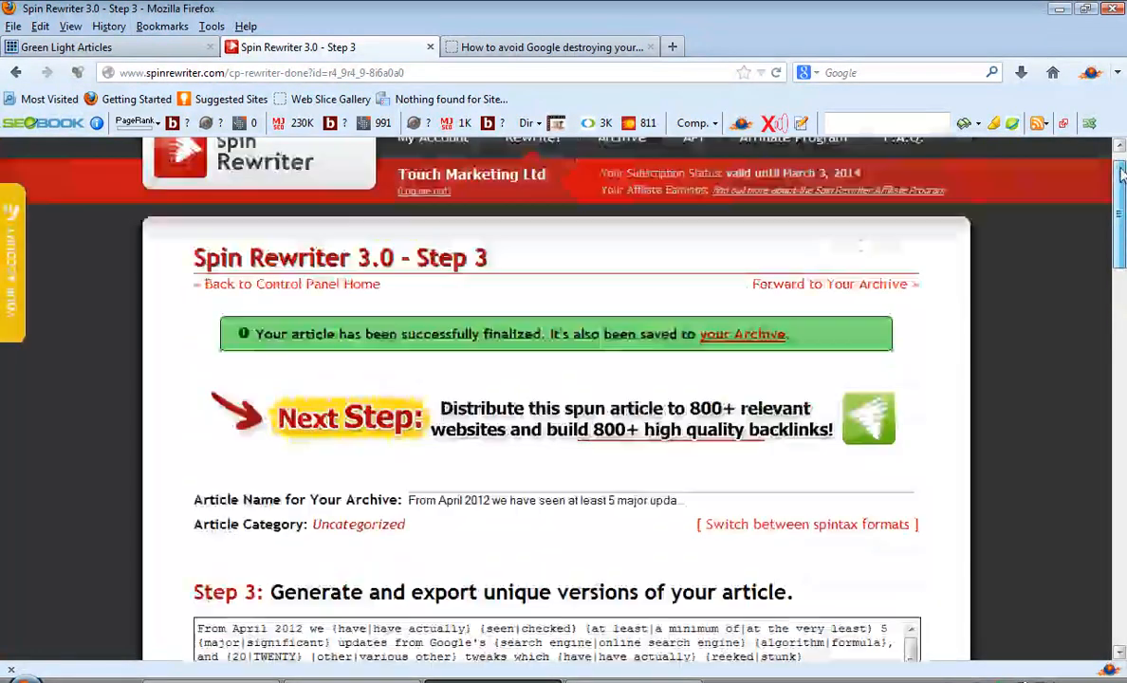
click(623, 167)
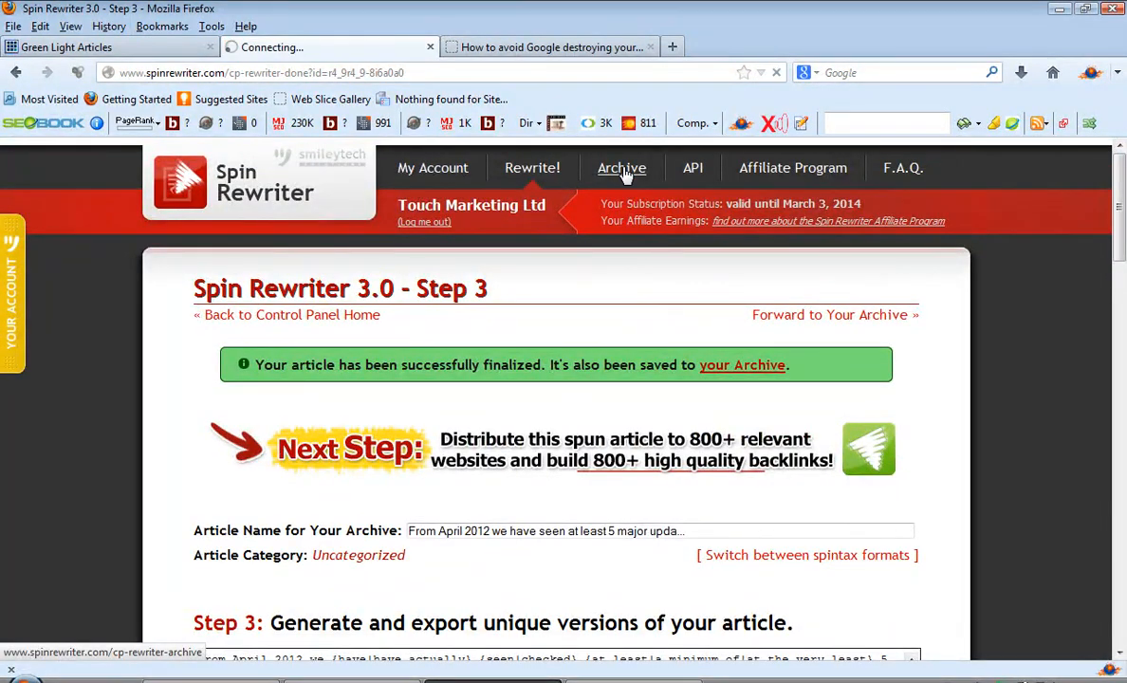
click(623, 167)
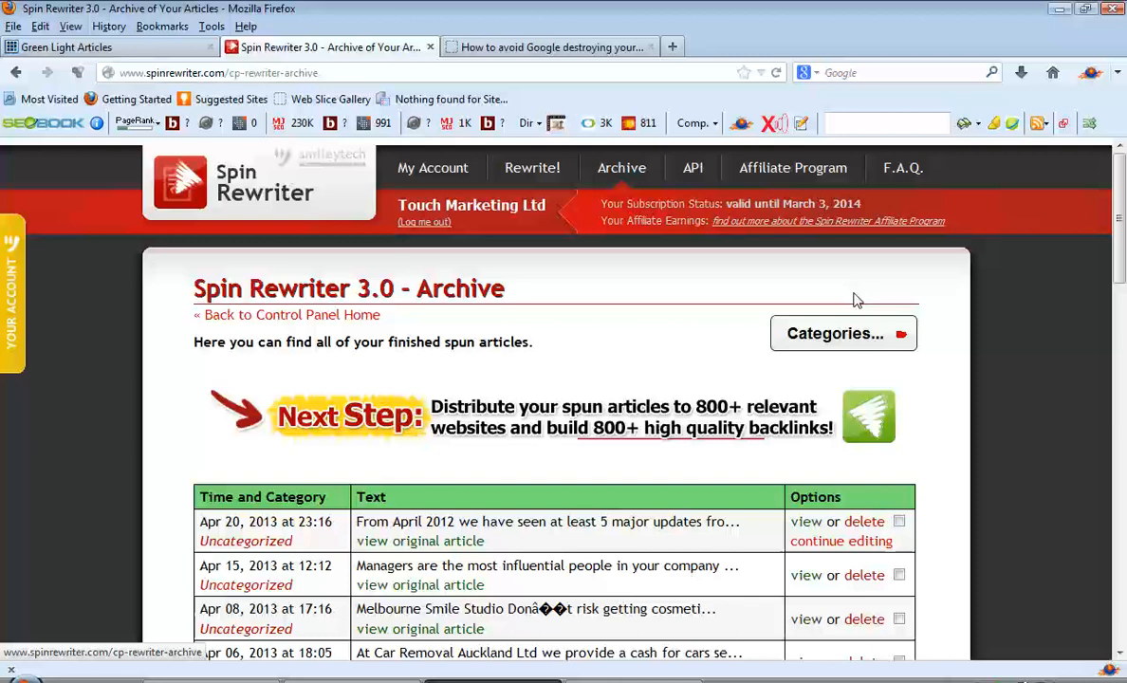